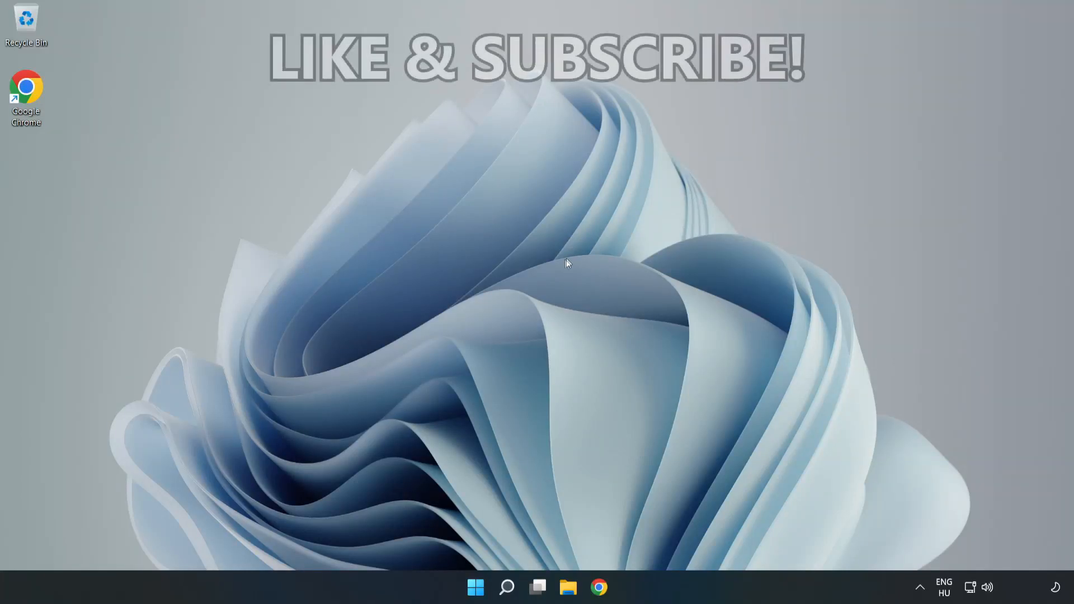
mouse_move(534, 291)
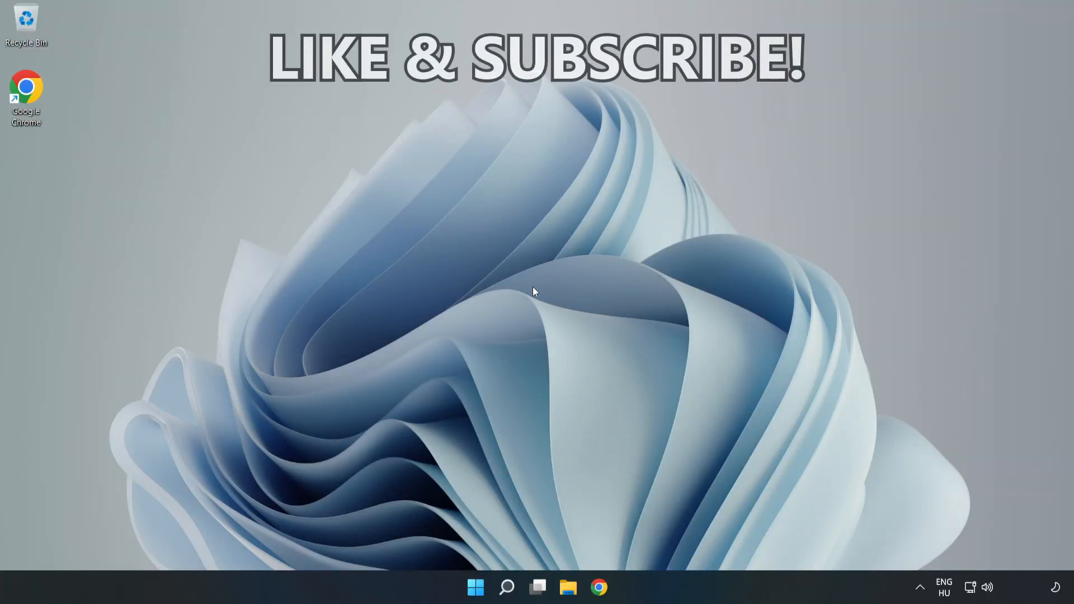
mouse_move(537, 303)
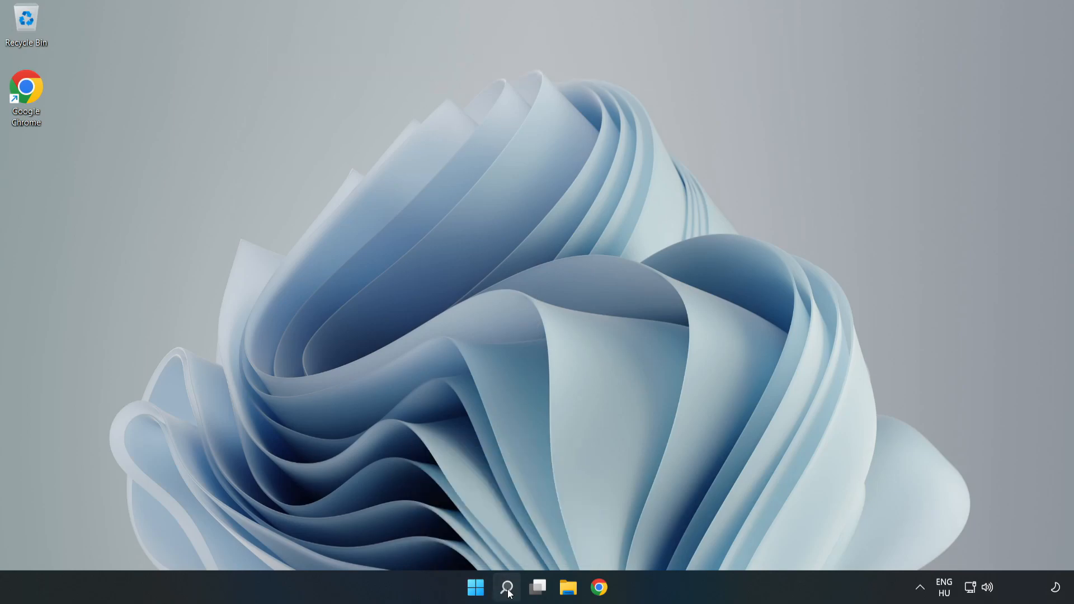
Search for 'cmd' and launch Command Prompt as administrator
click(506, 588)
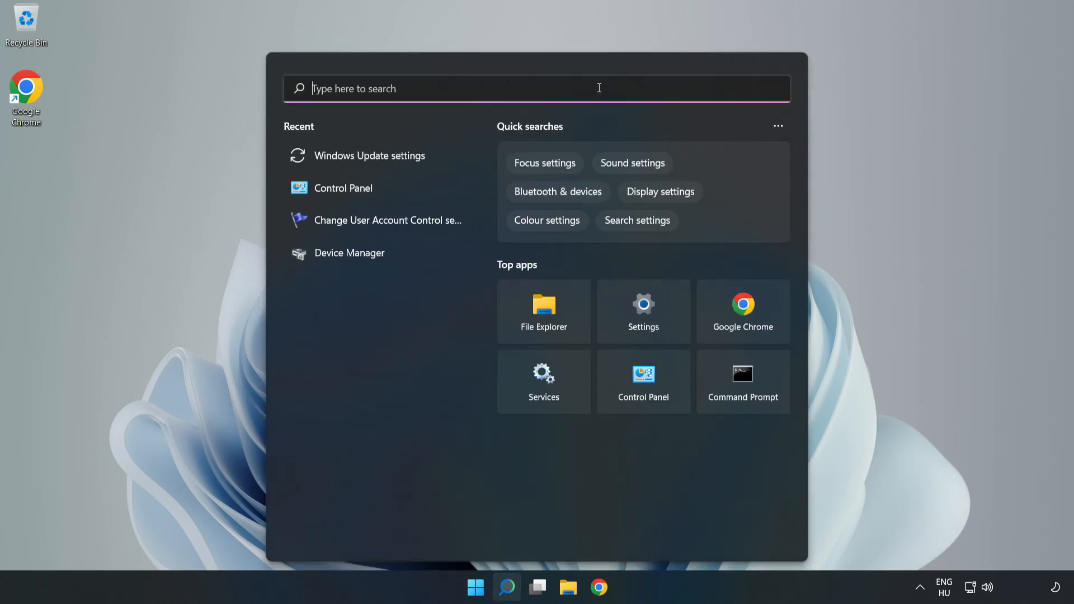
text(cmd)
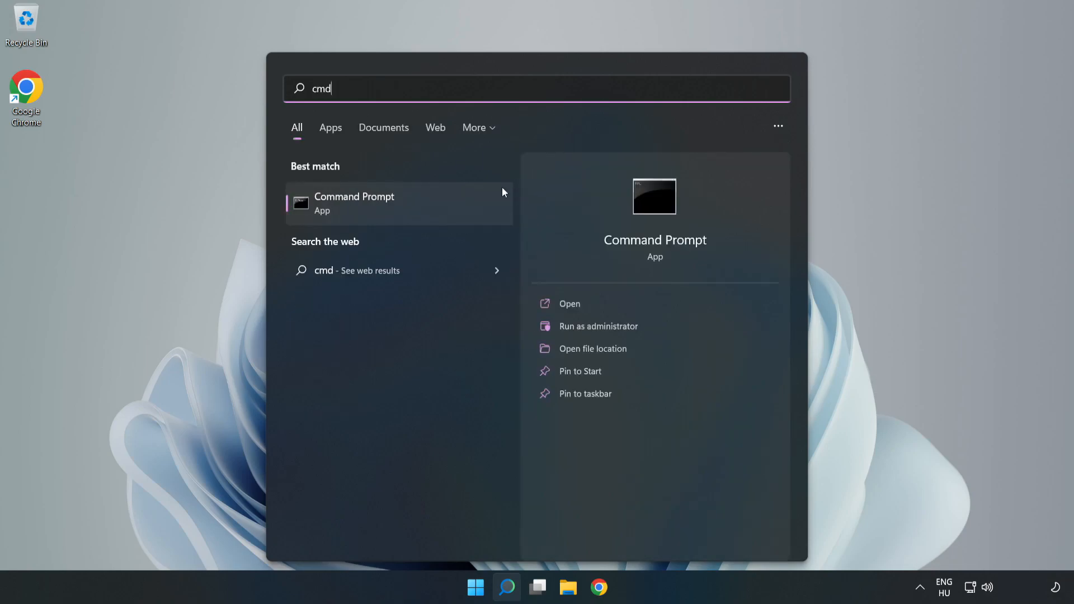
mouse_move(436, 206)
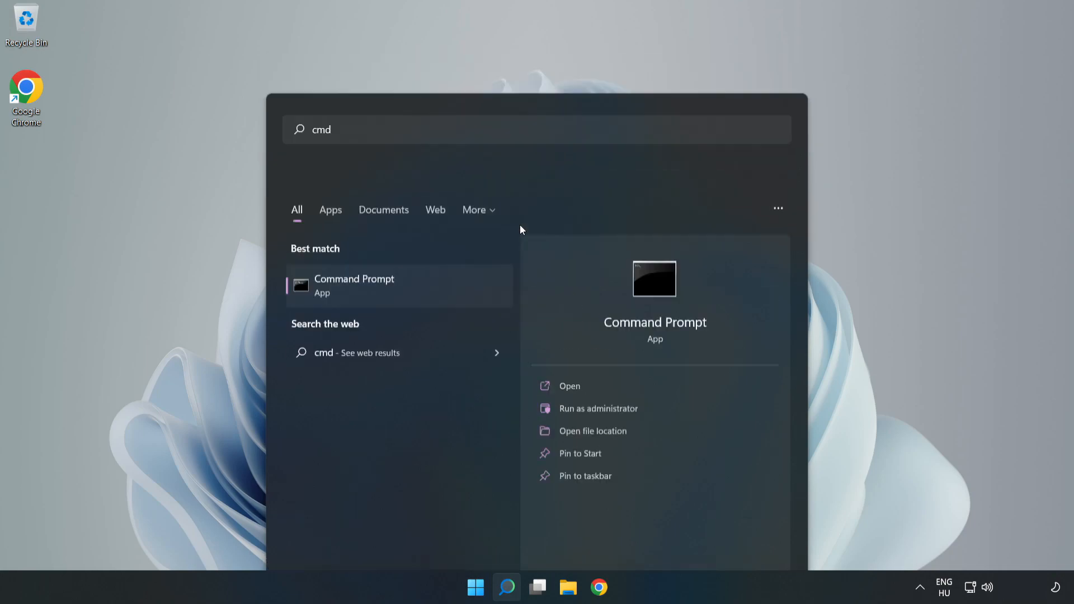
click(598, 408)
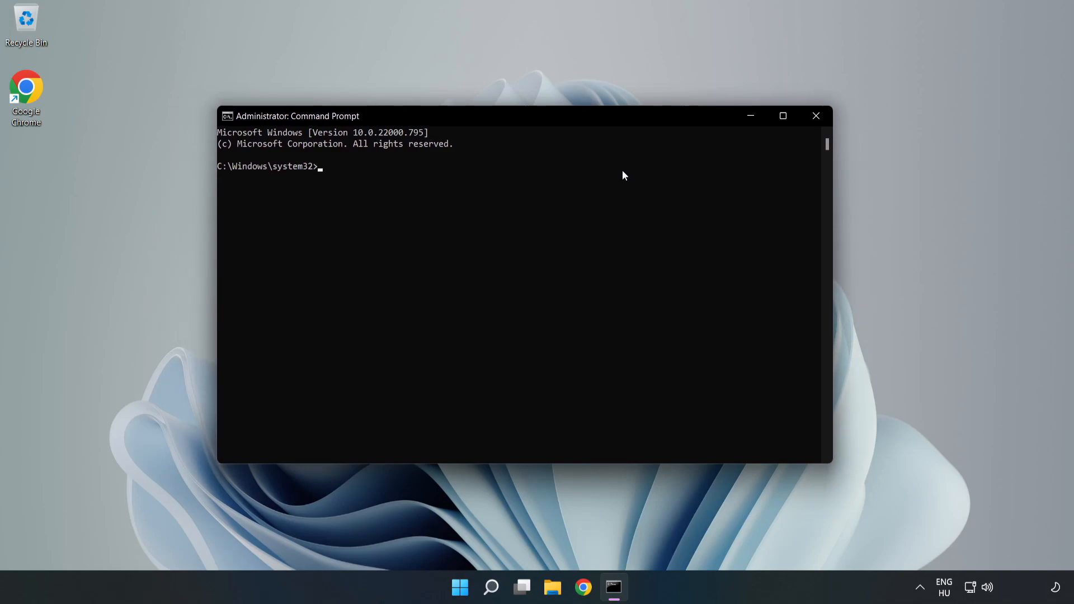
Run ipconfig /flushdns and netsh winsock reset in the elevated console
text(ipconfig /fl)
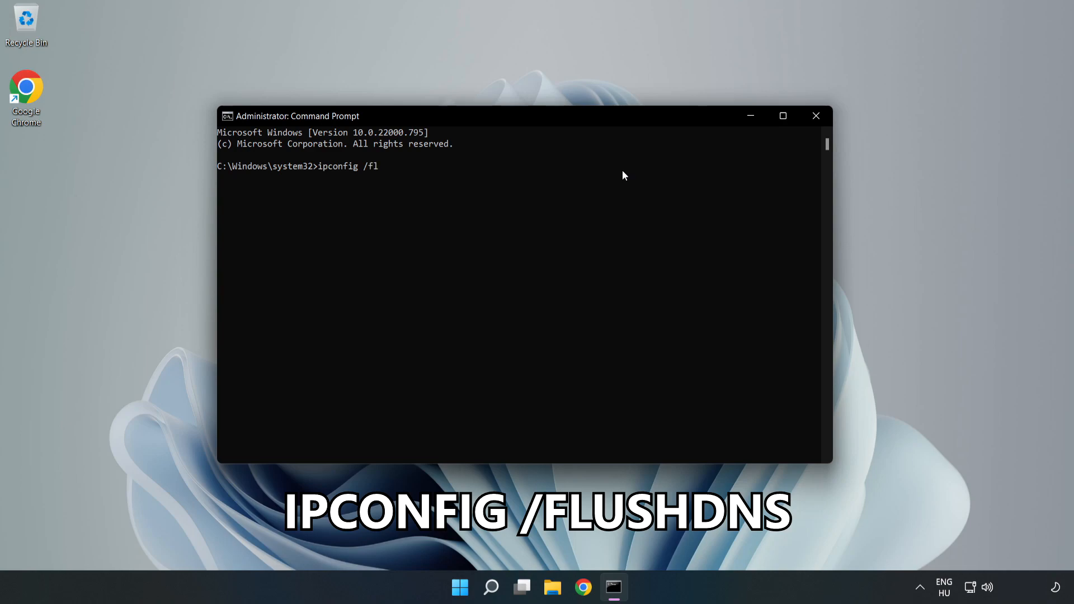
text(ushdns)
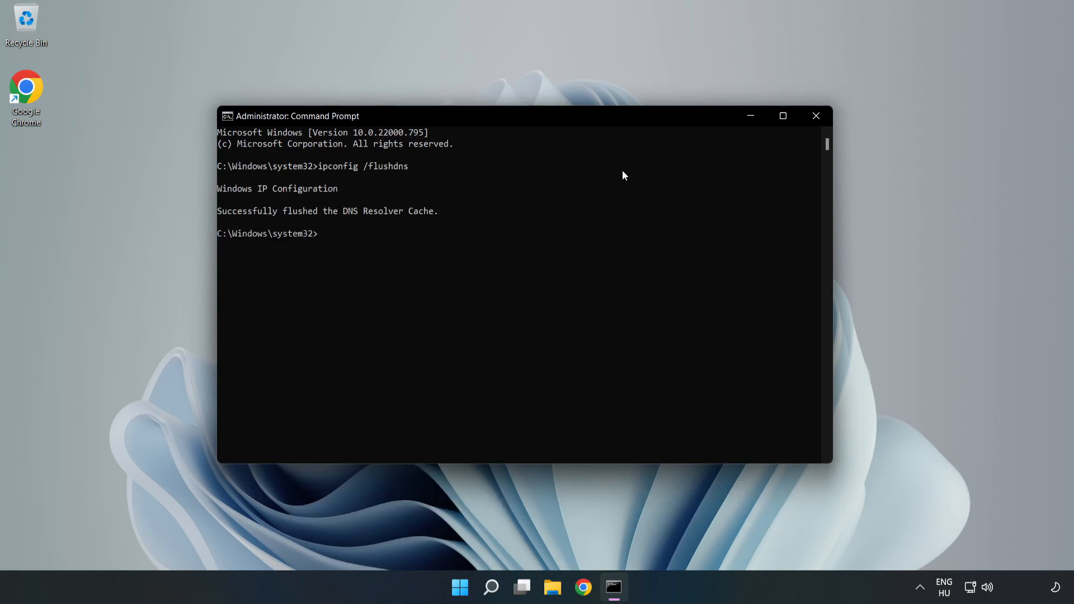
text(nets)
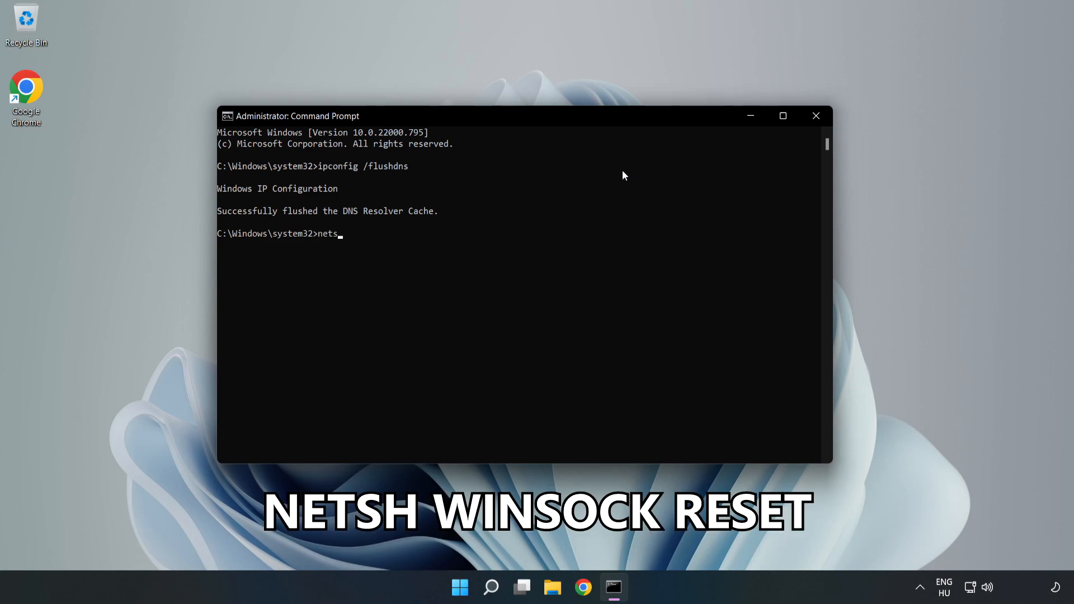
text(h winso)
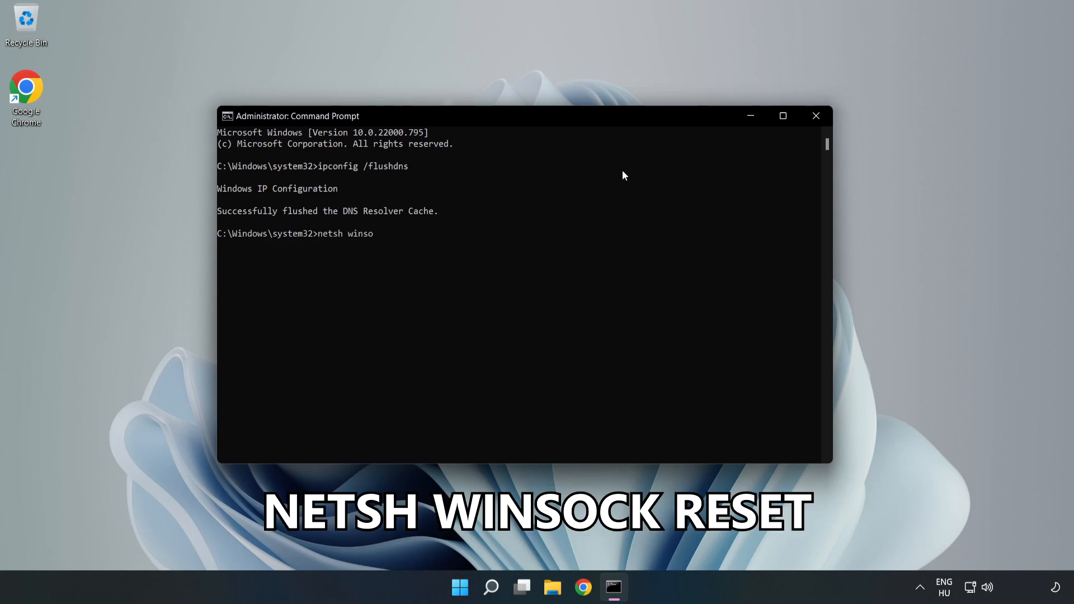
text(ck reset)
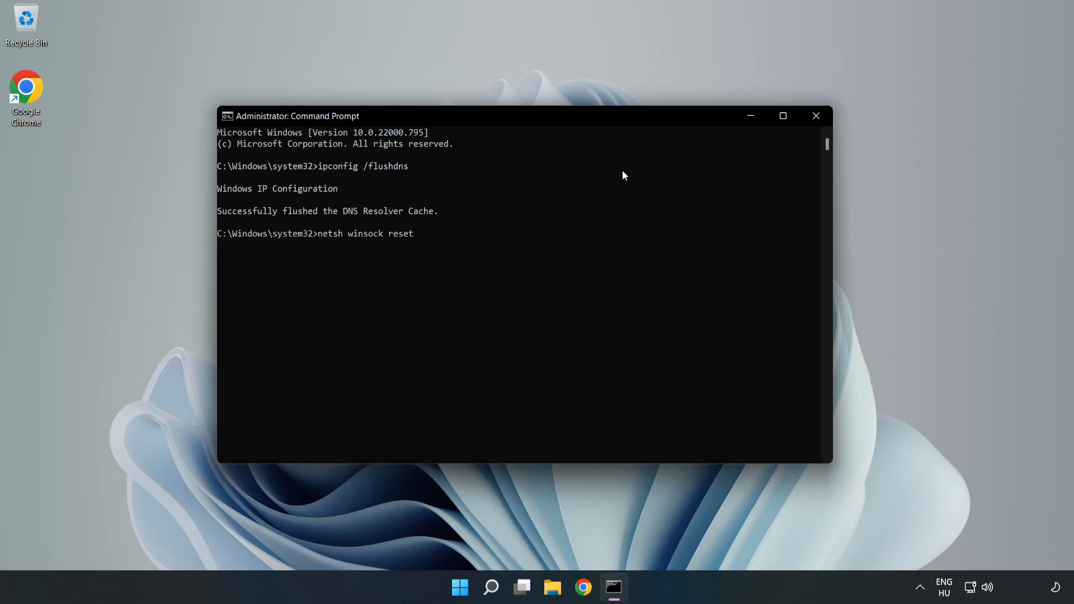
key(Return)
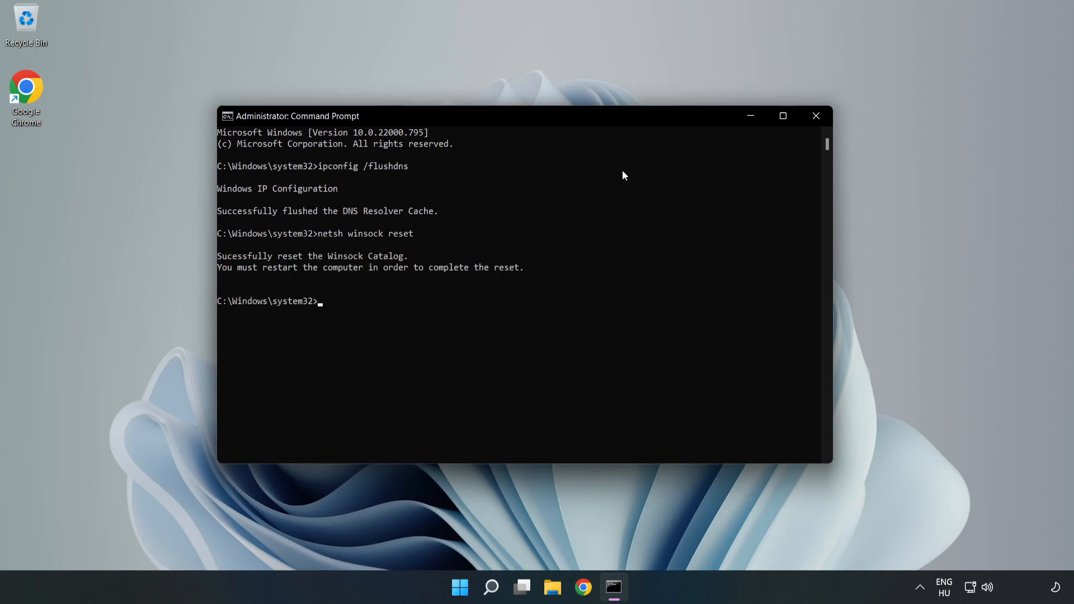
Close the Command Prompt with the exit command
text(e)
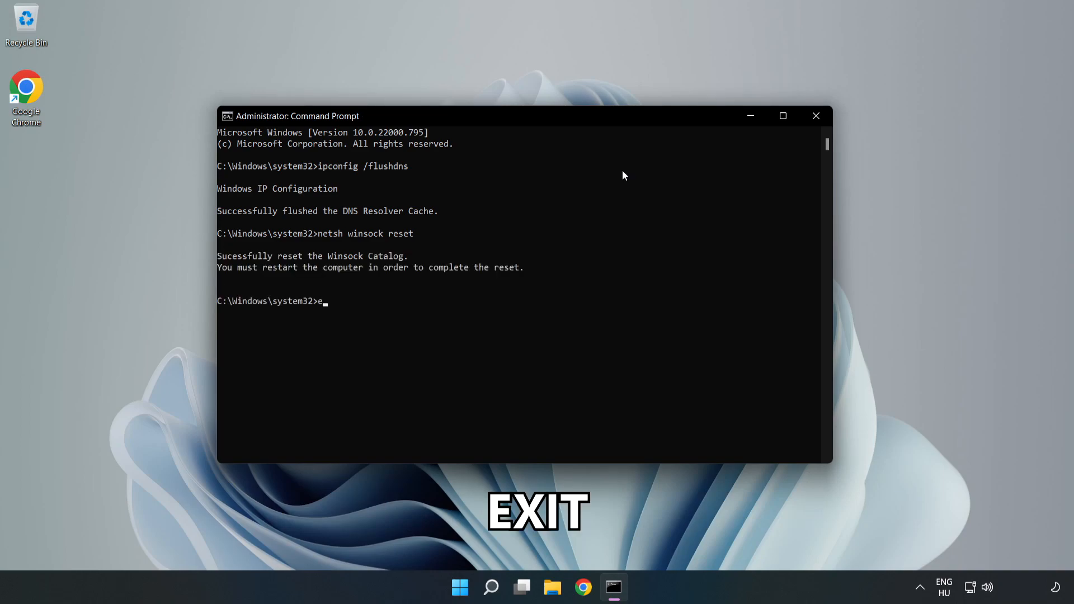
text(xit)
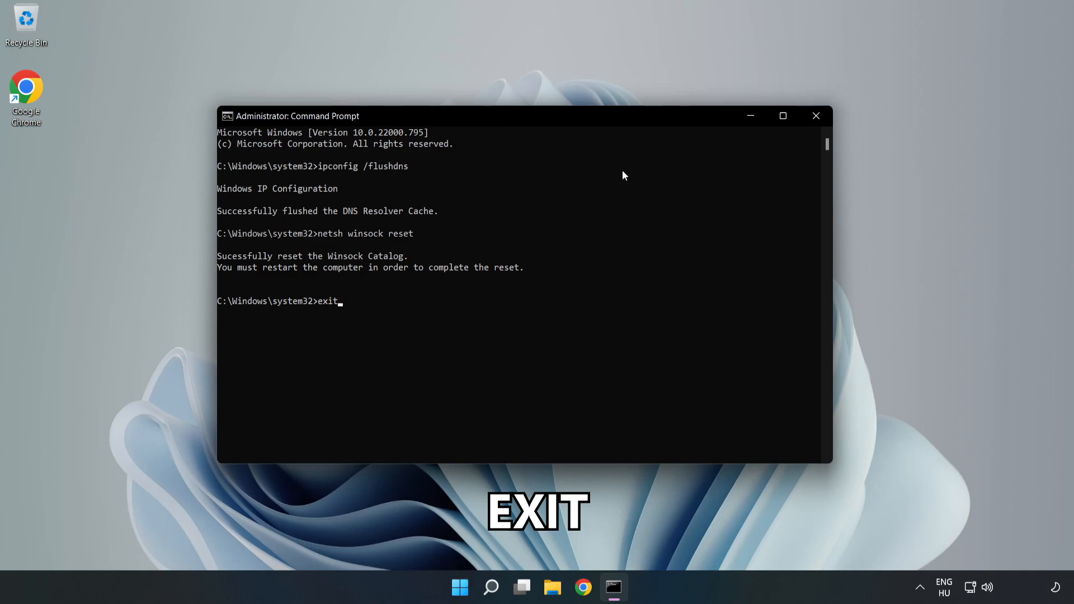
key(Return)
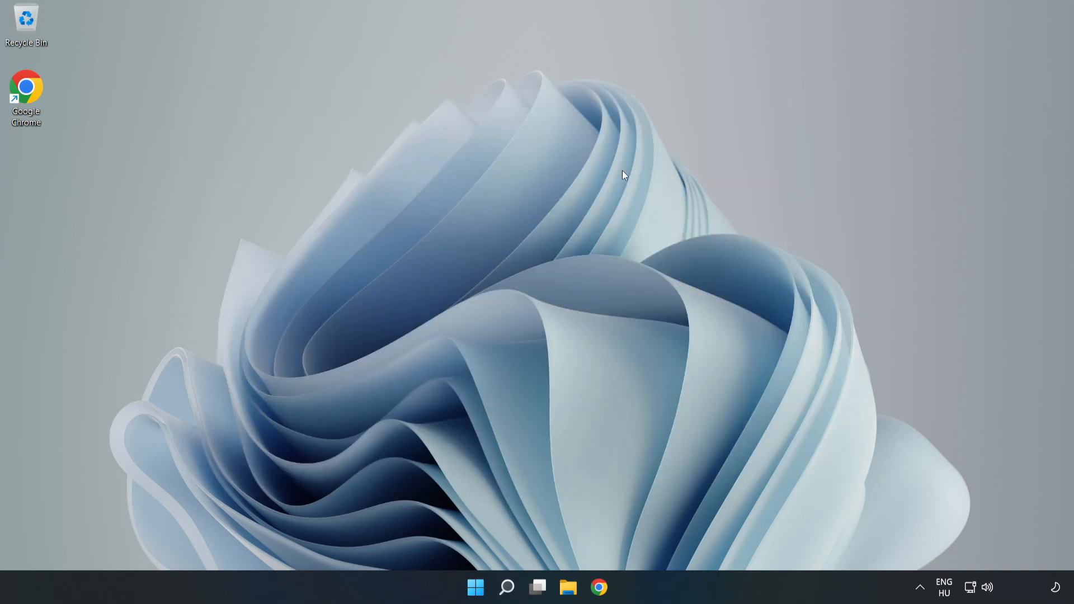
mouse_move(978, 599)
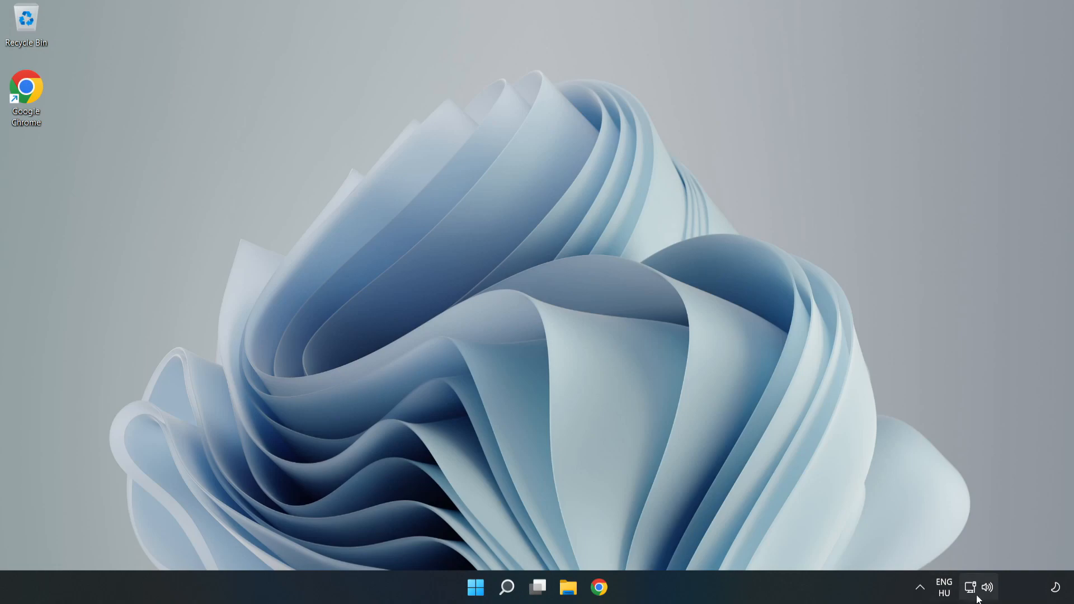
mouse_move(969, 586)
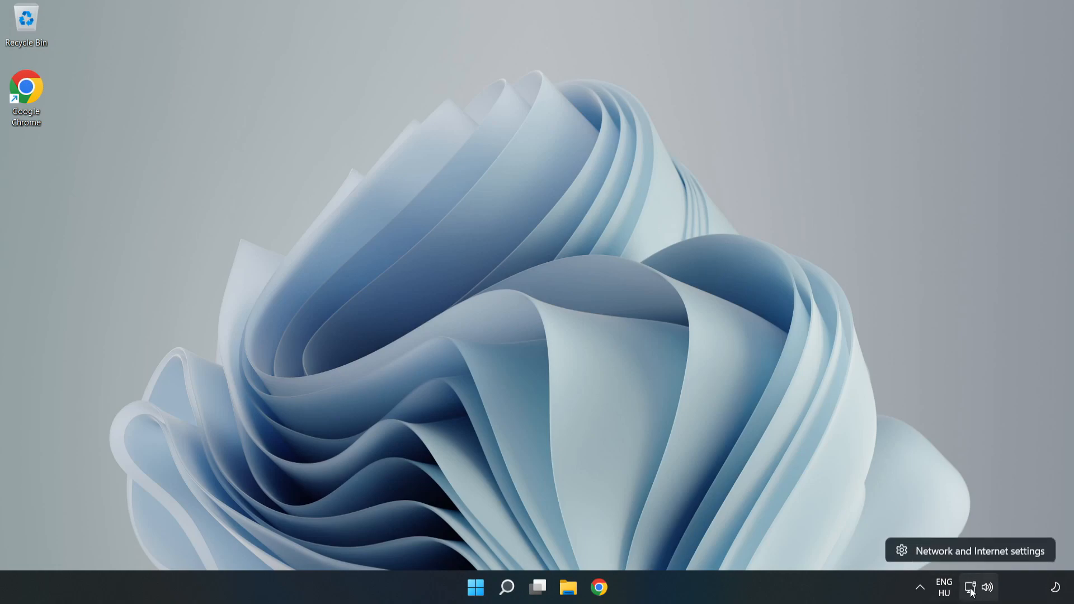
mouse_move(974, 555)
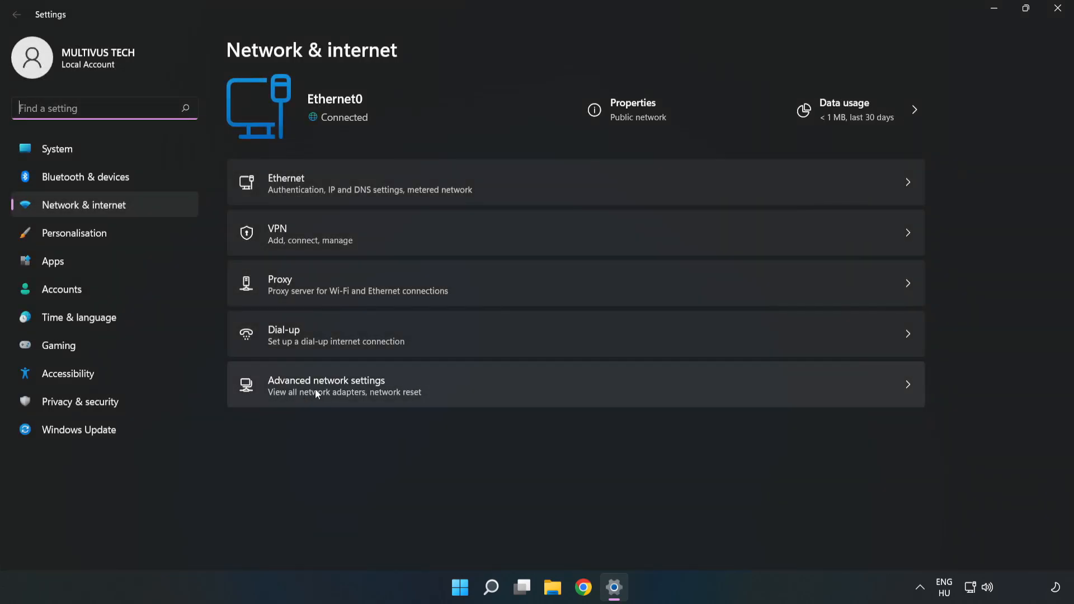
mouse_move(467, 397)
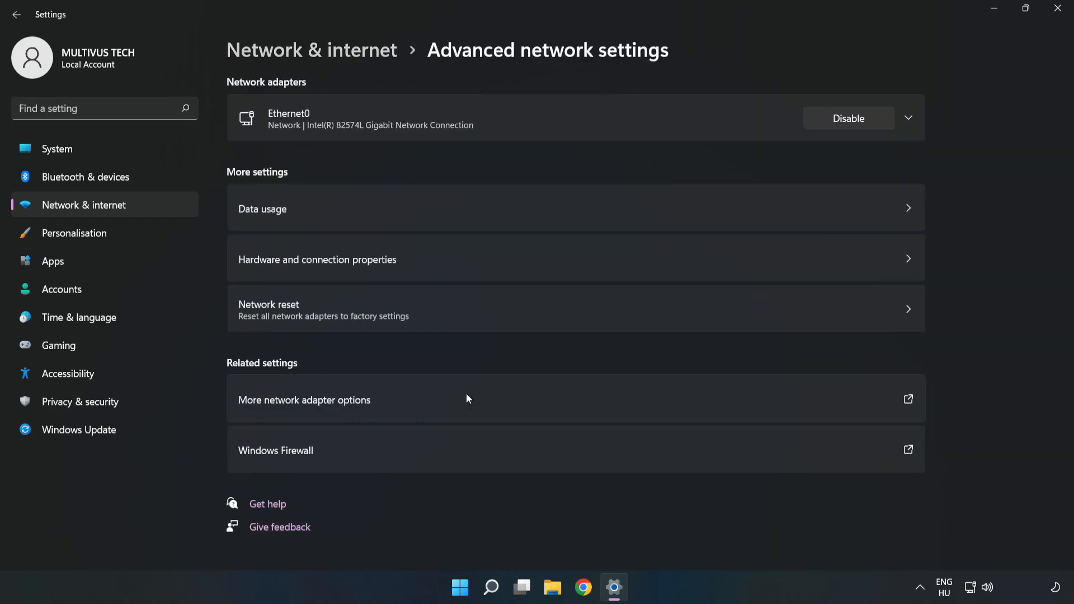
mouse_move(304, 410)
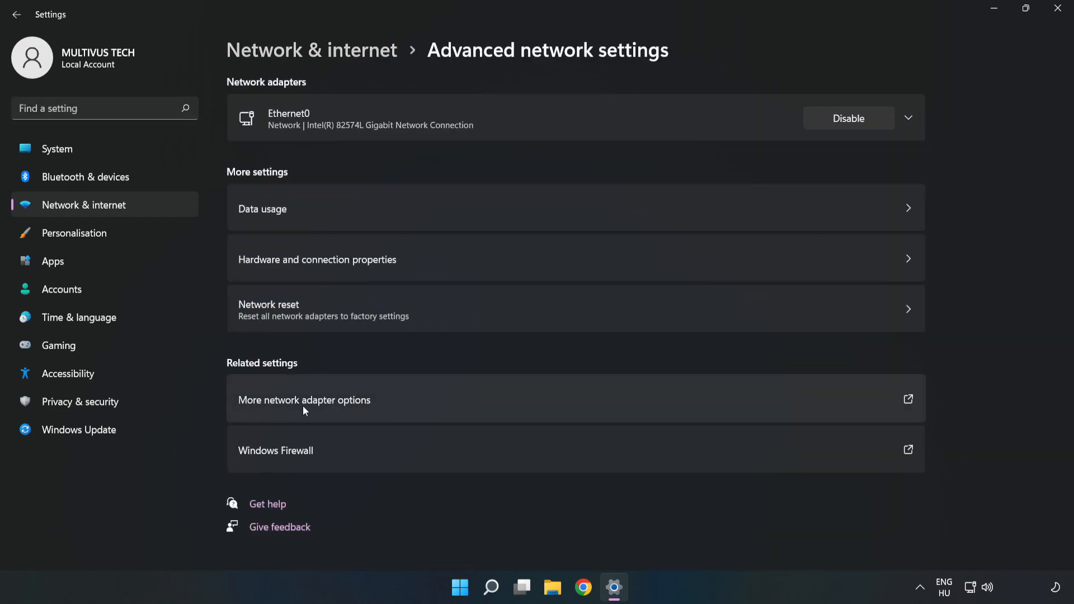
mouse_move(443, 405)
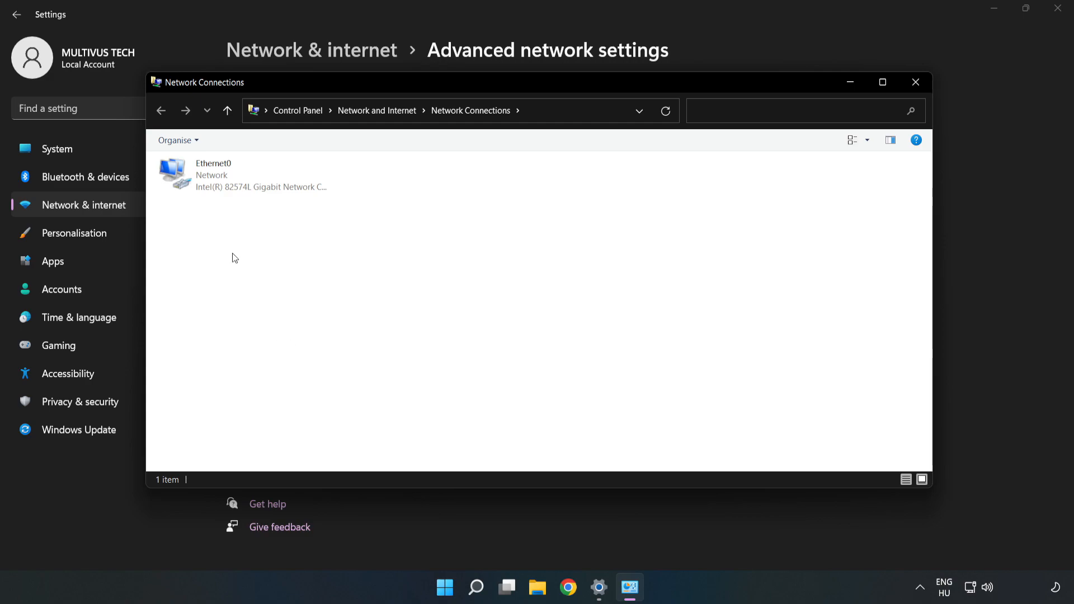
Open Ethernet0 Properties and highlight Internet Protocol Version 4 (TCP/IPv4)
click(242, 175)
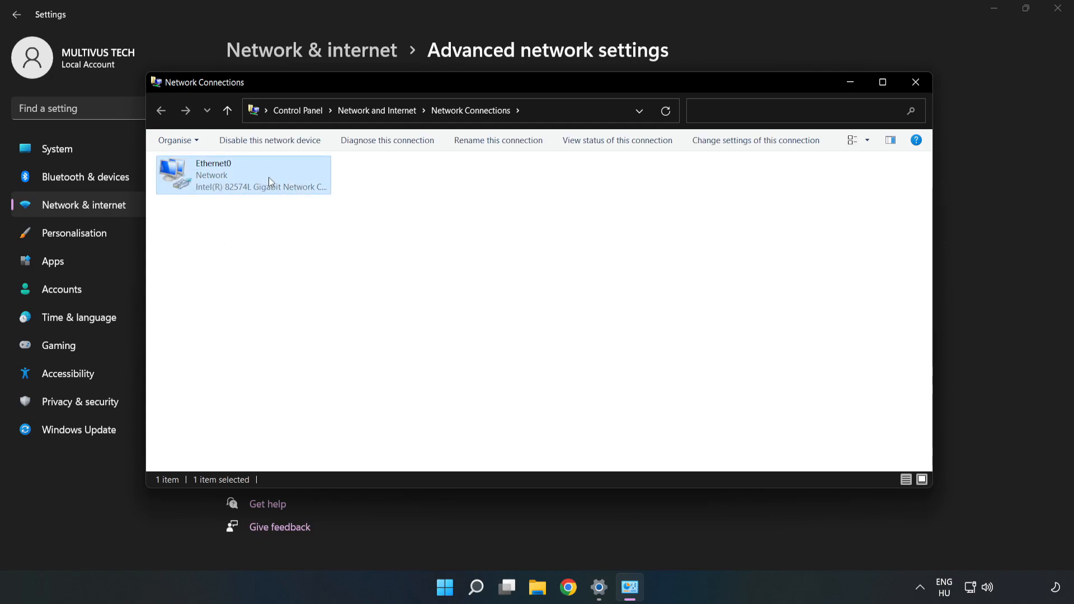
right_click(242, 175)
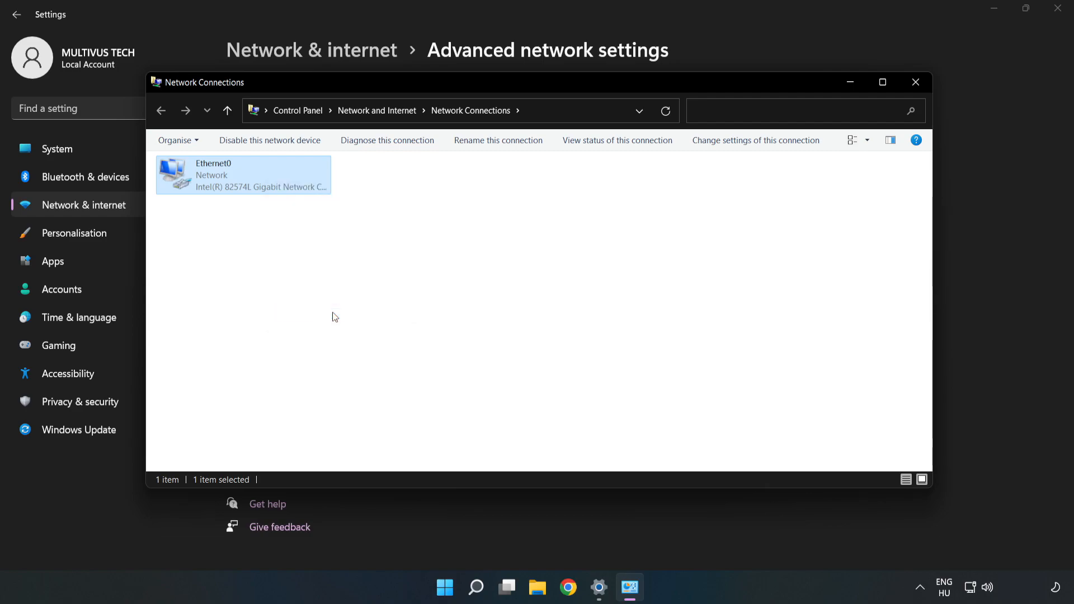
click(754, 140)
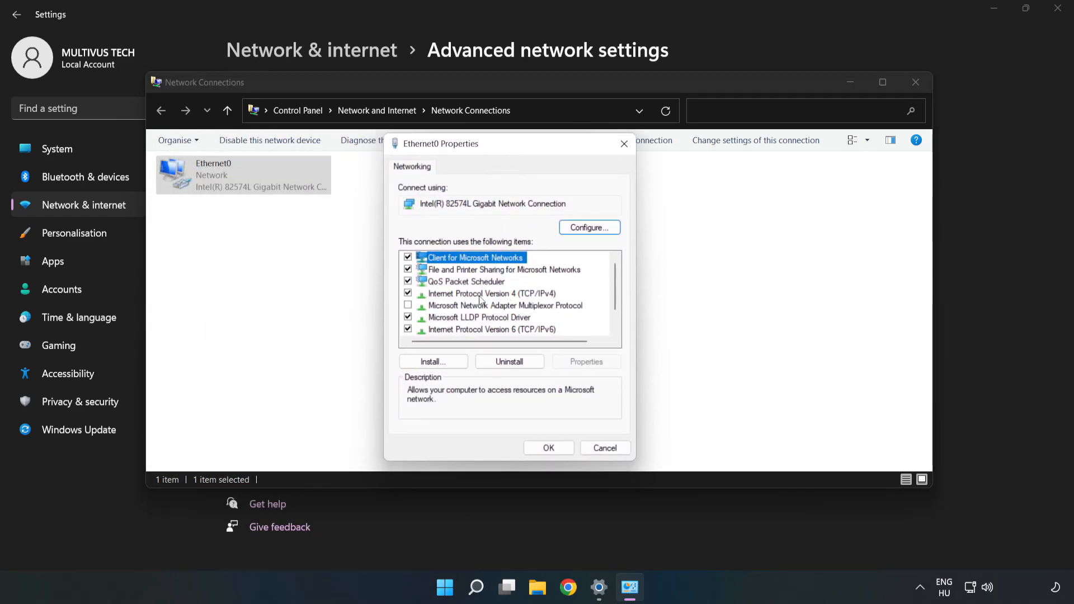
click(490, 293)
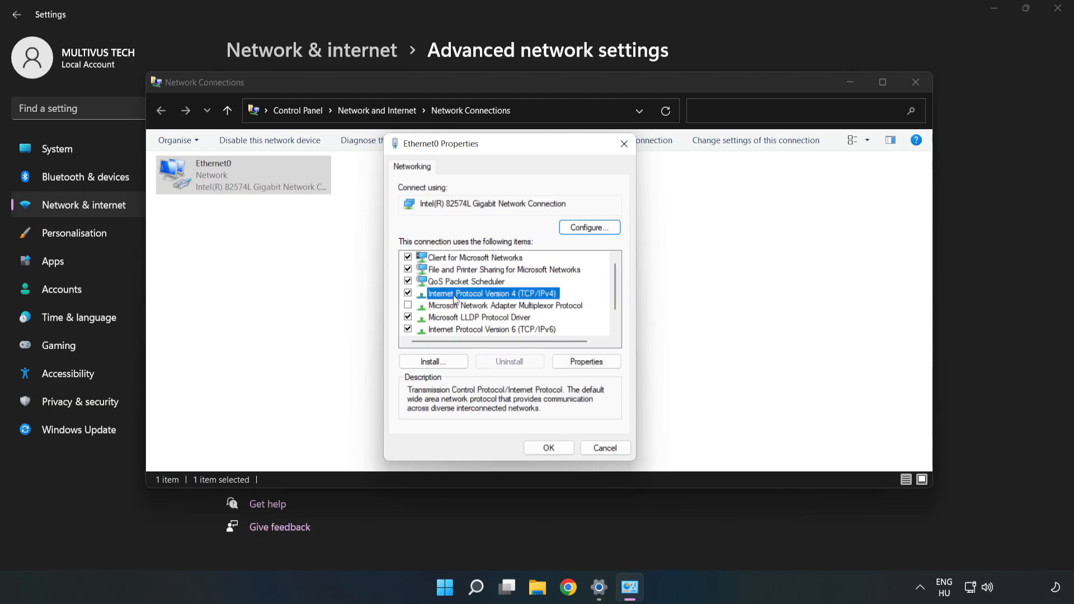
mouse_move(541, 299)
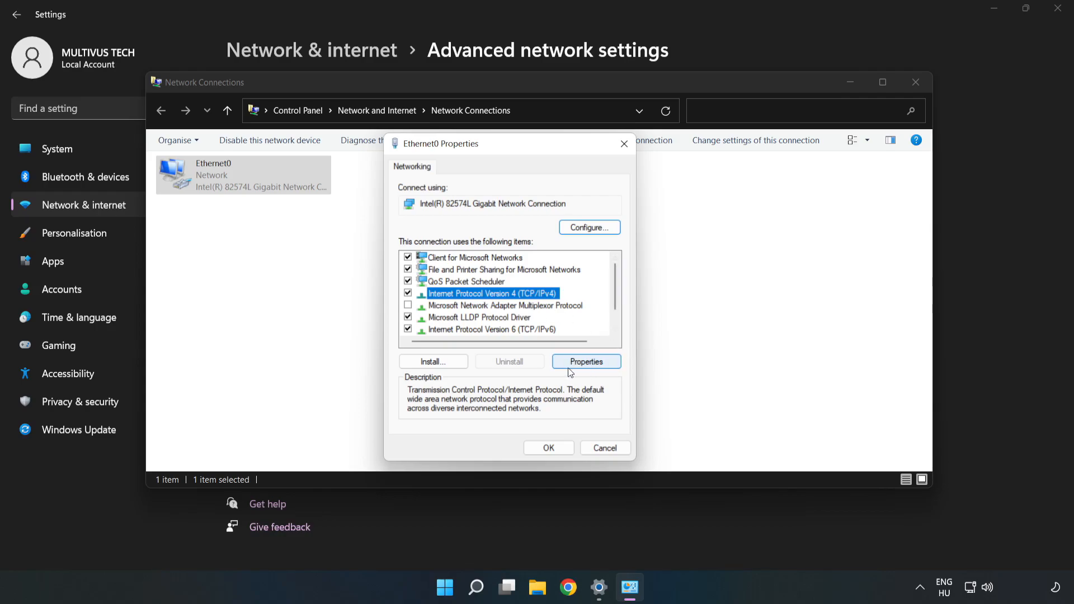
mouse_move(594, 366)
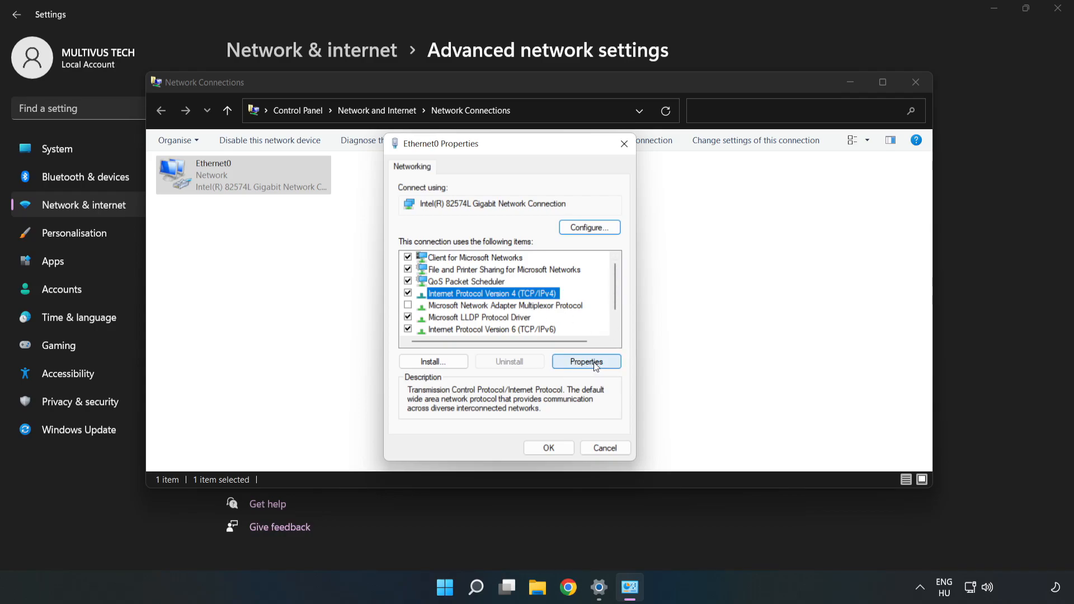
In IPv4 properties, switch to manual DNS and enter preferred server 8.8.8.8
click(585, 361)
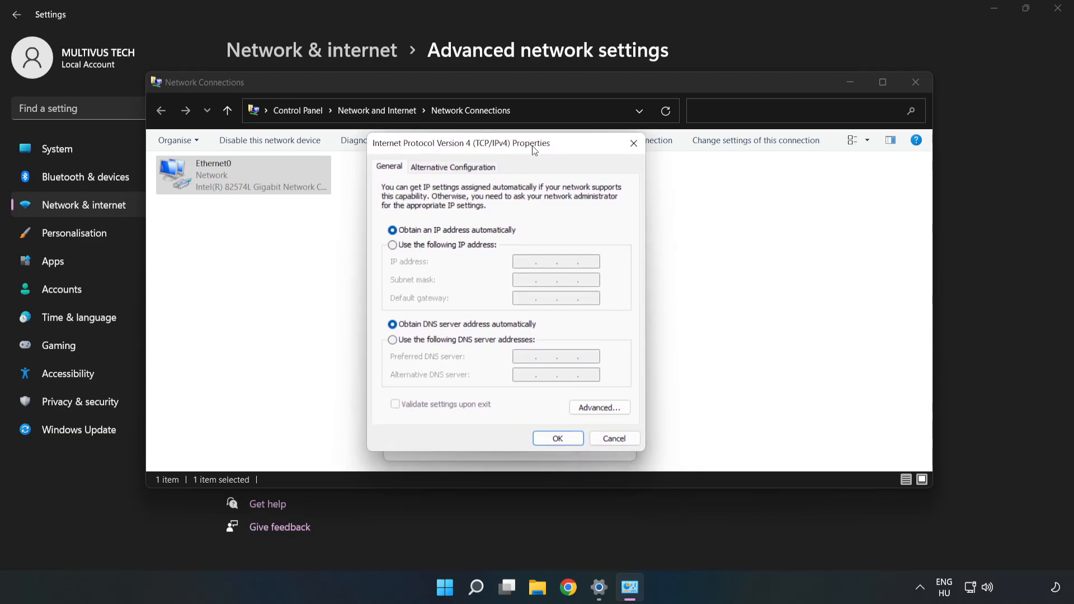
mouse_move(490, 346)
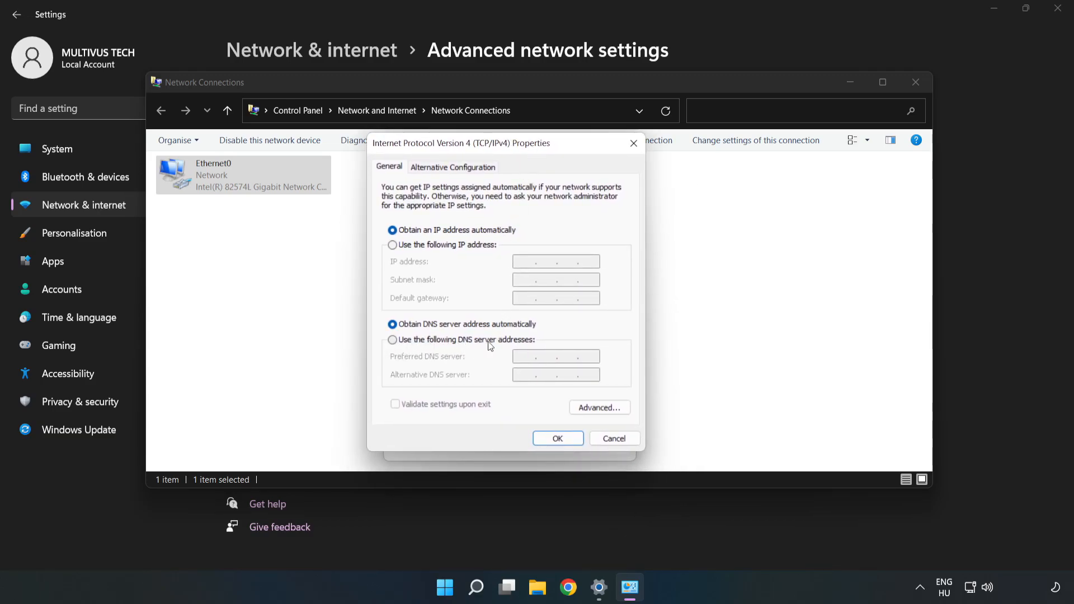
click(393, 339)
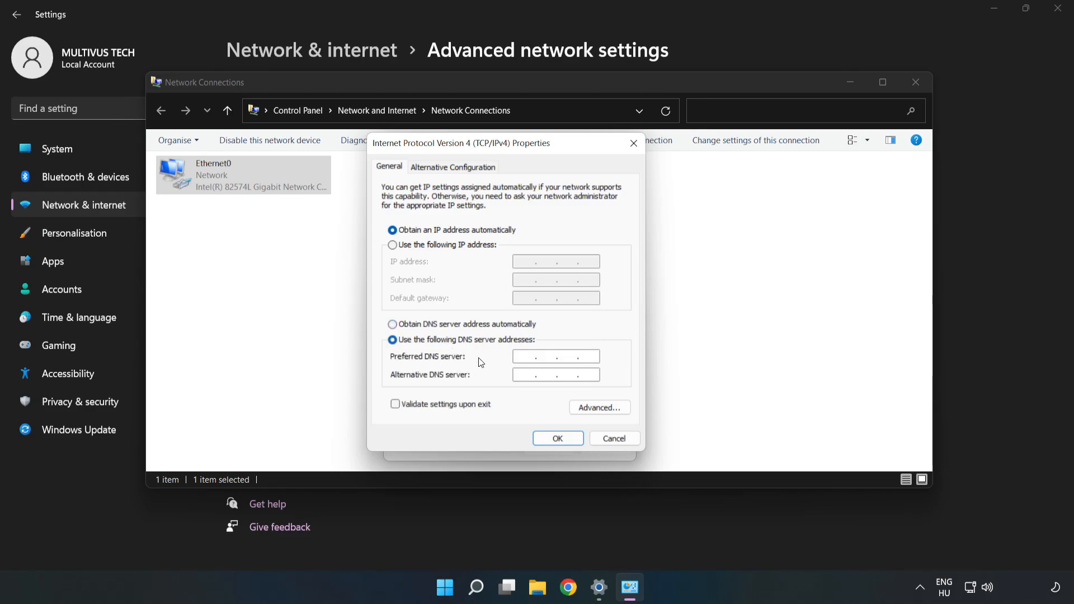
click(555, 356)
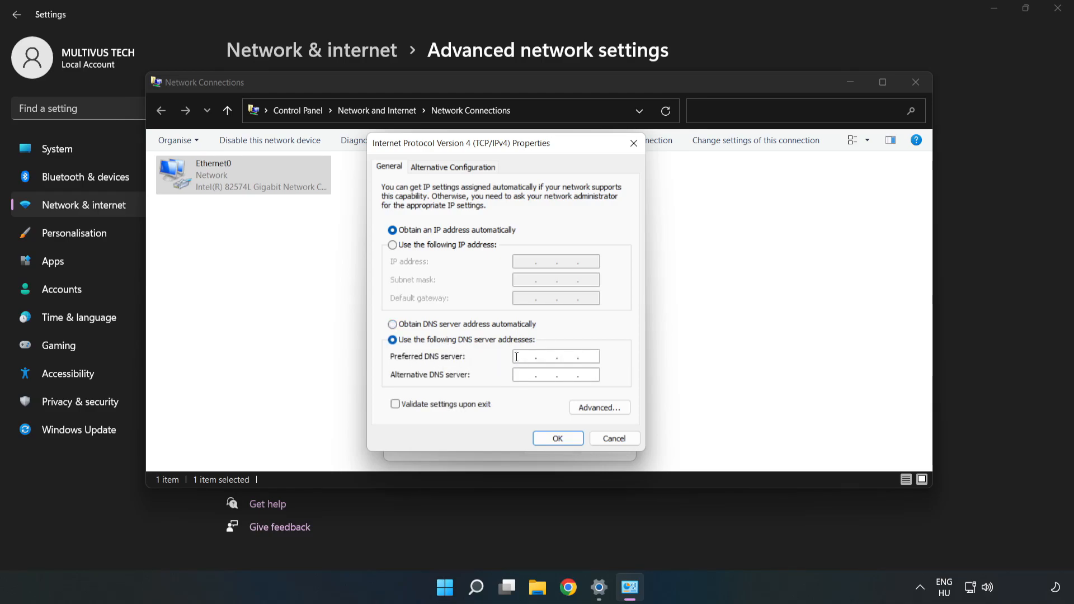
text(8.8.8.)
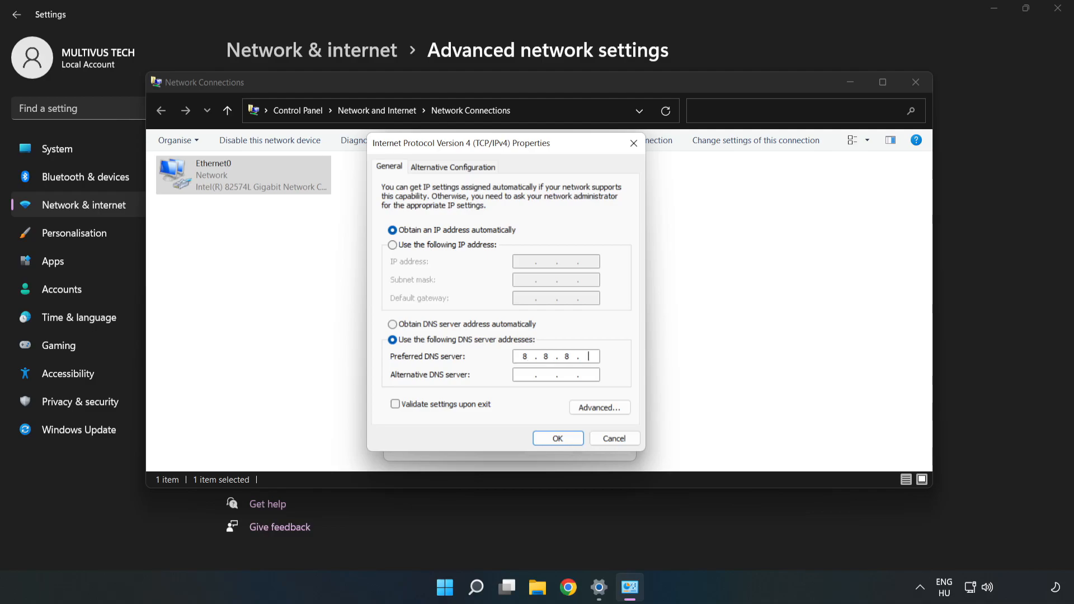
text(8)
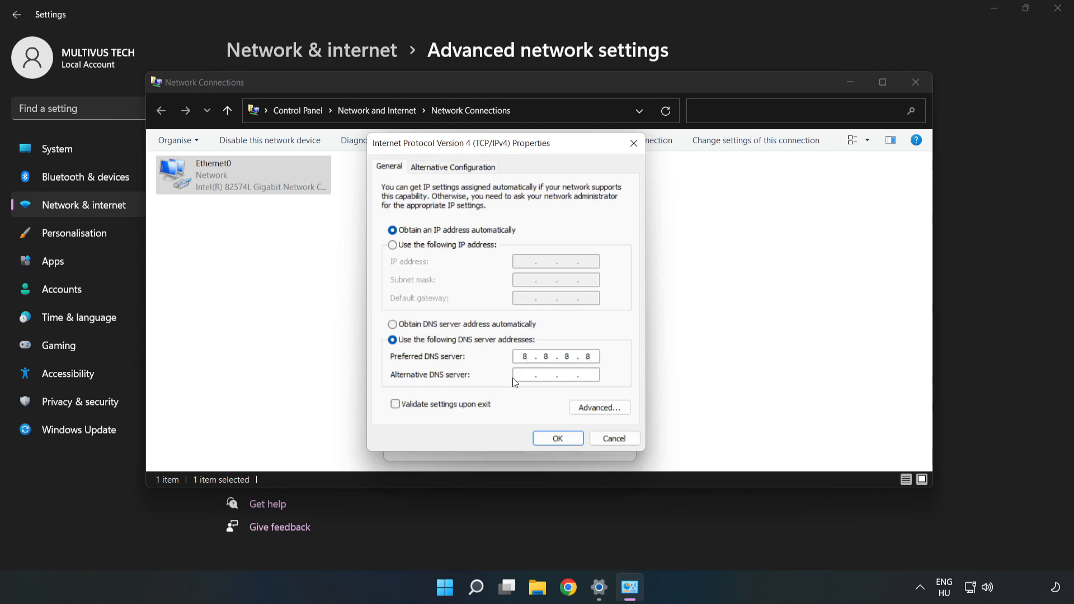
Enter alternate DNS 8.8.4.4, save with OK, and close Ethernet0 Properties
click(541, 375)
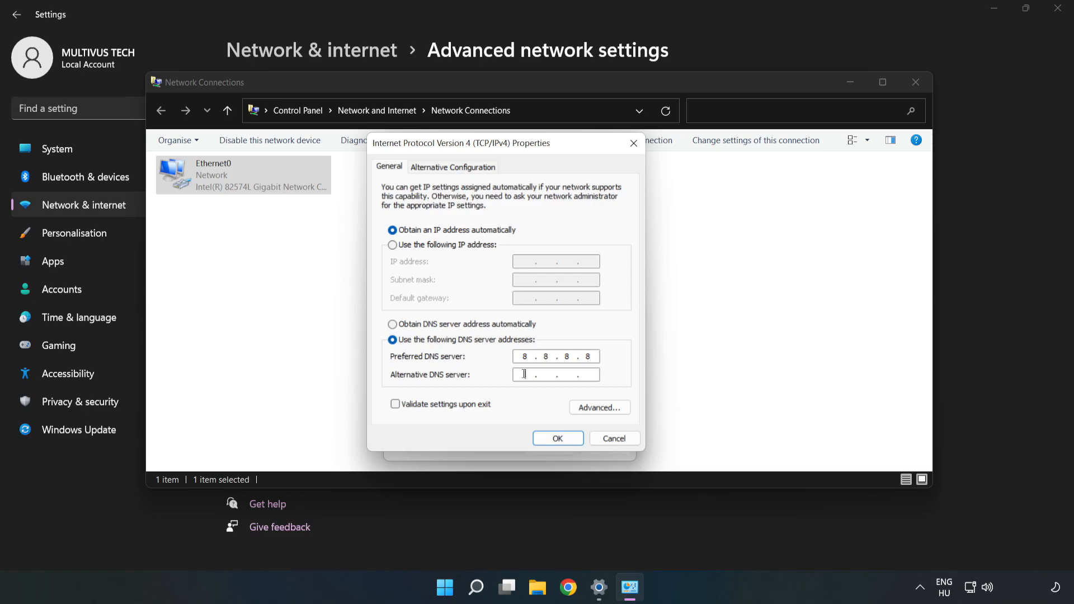
text(8.8)
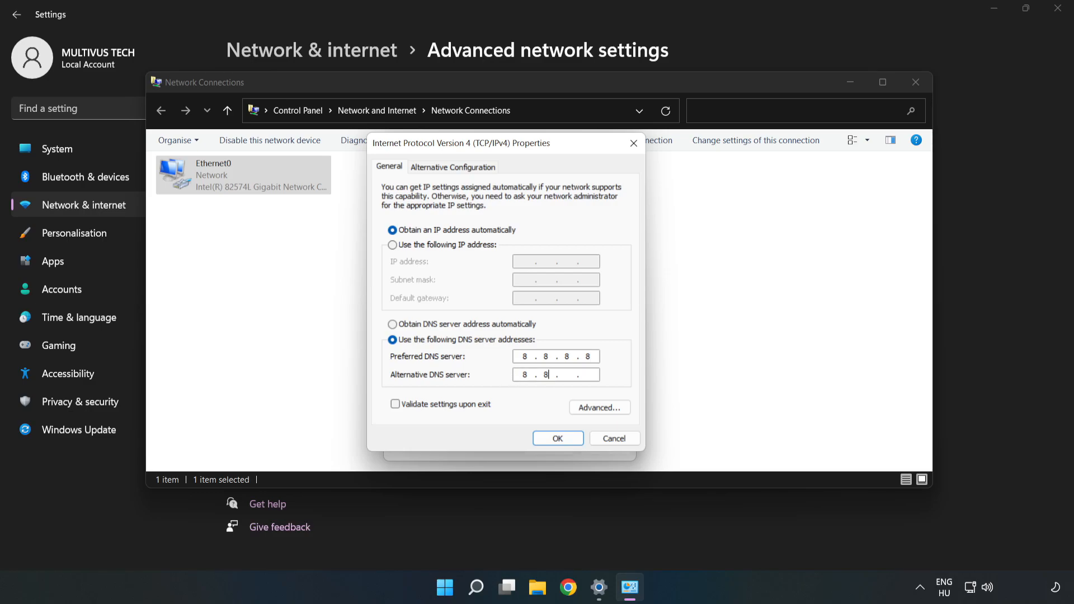
text(4.4)
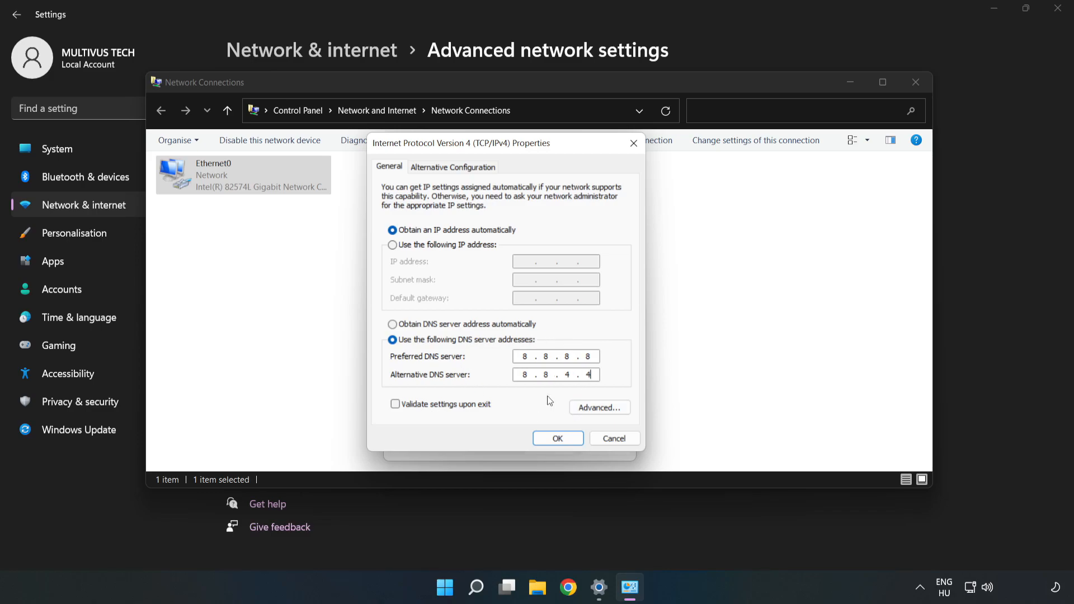
mouse_move(557, 438)
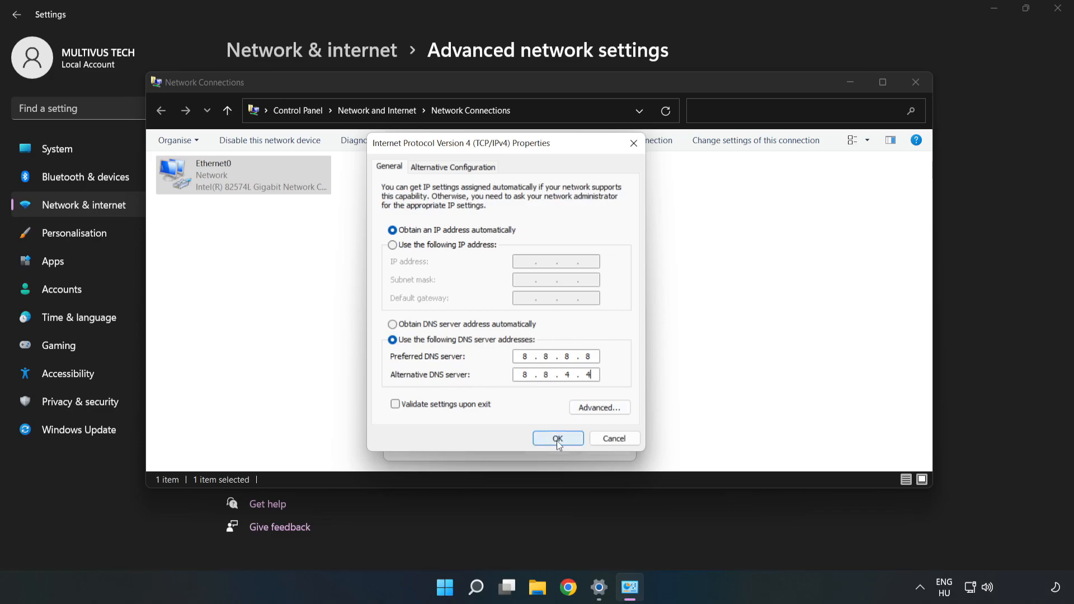
click(558, 438)
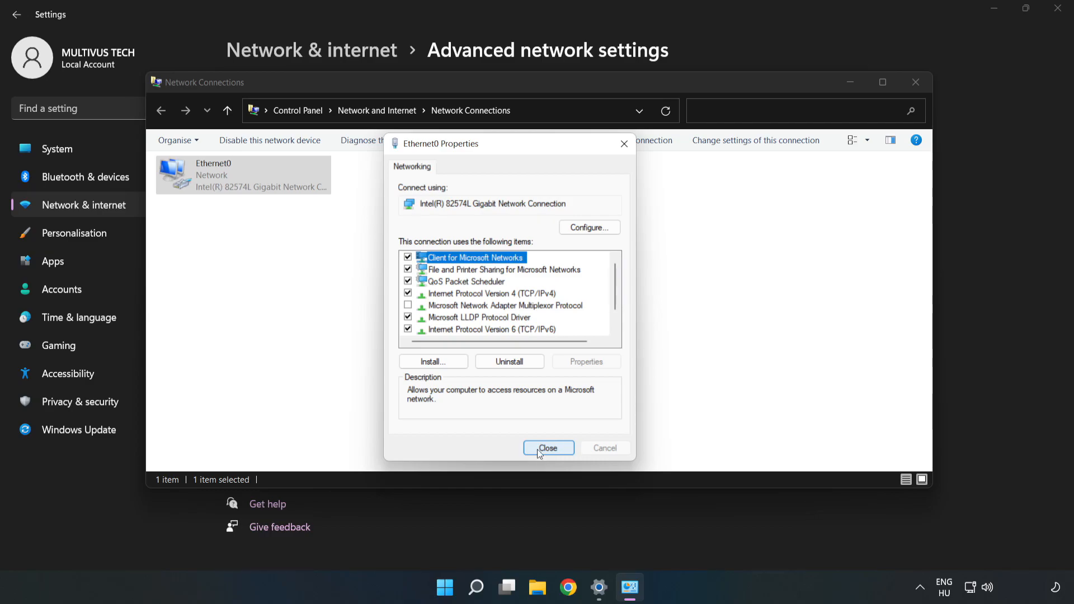
click(547, 448)
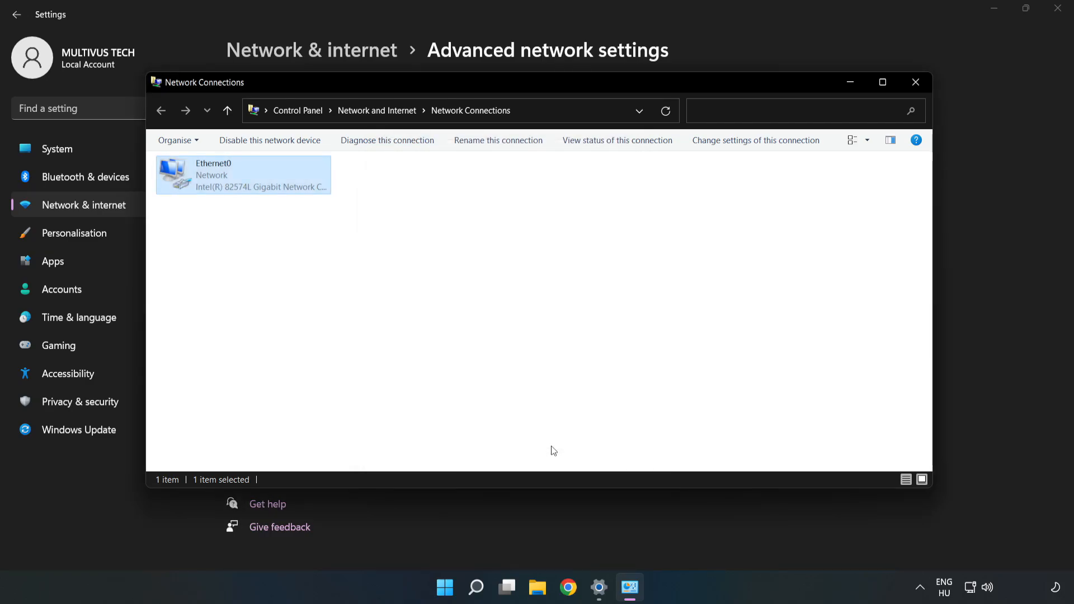
Close Network Connections and bring up the Start menu power options
click(915, 83)
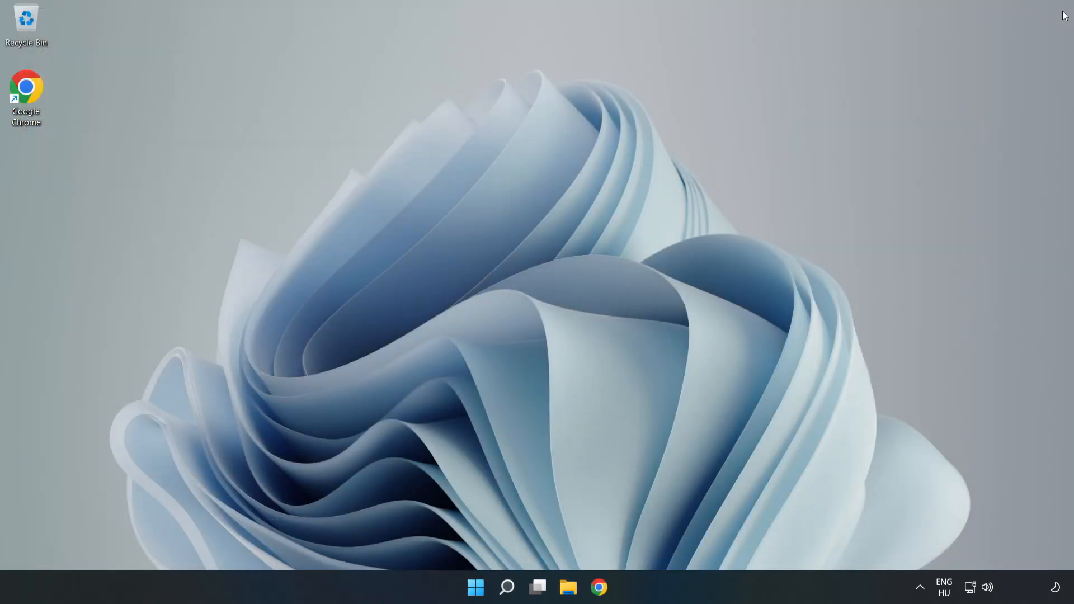
click(476, 587)
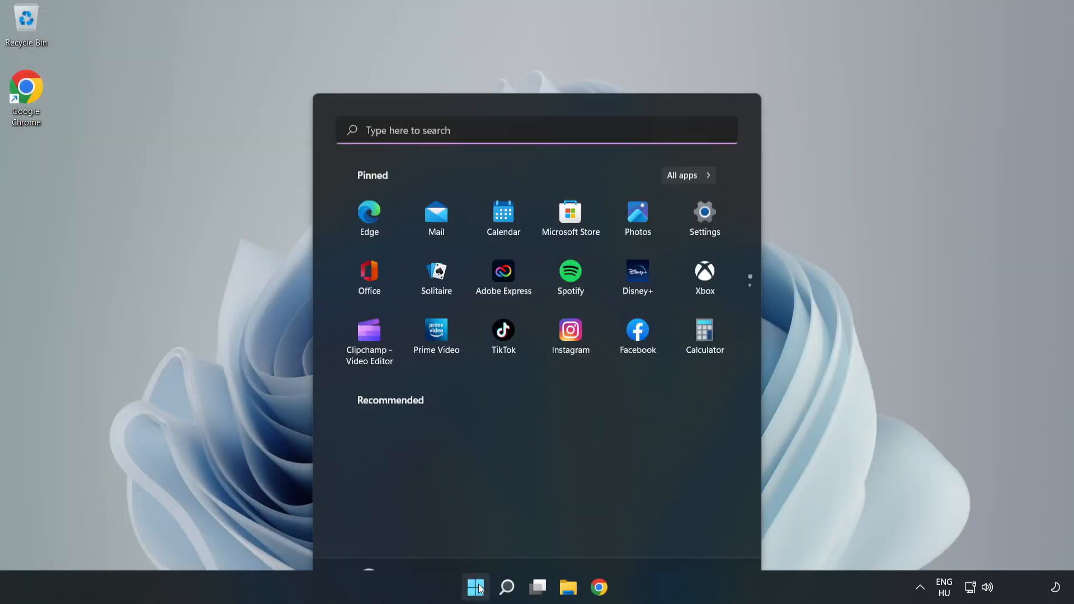
click(711, 539)
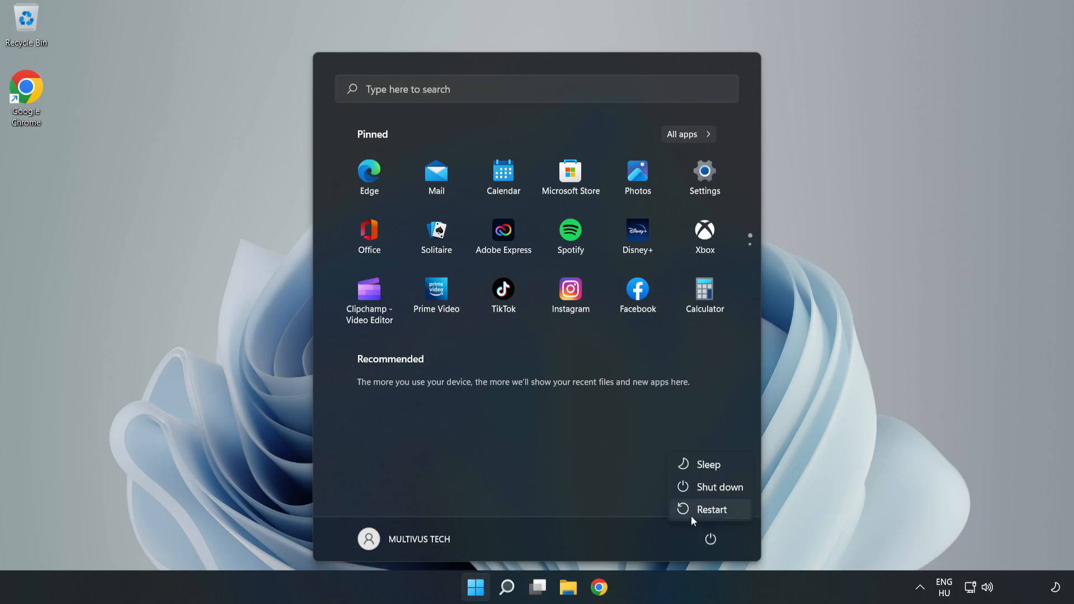